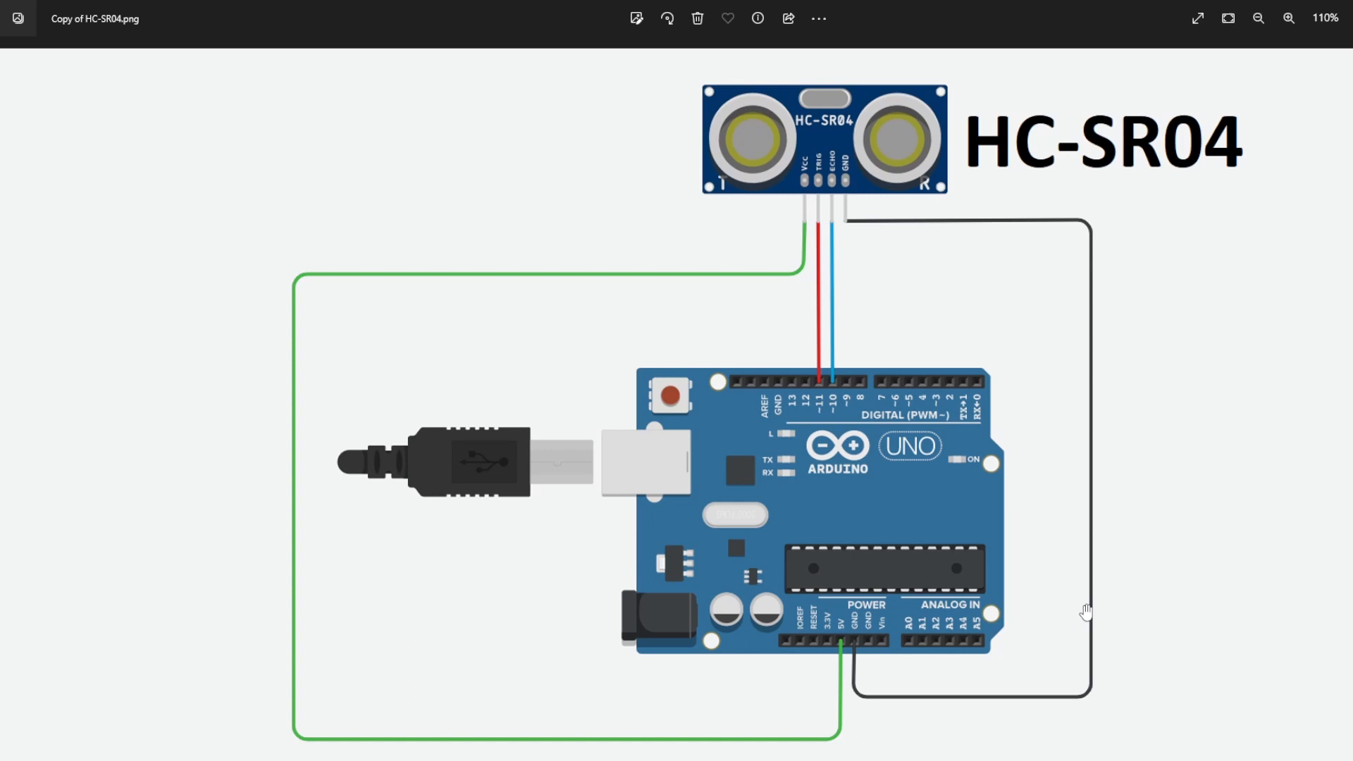
{"action": "mouse_move", "coordinate": [805, 192]}
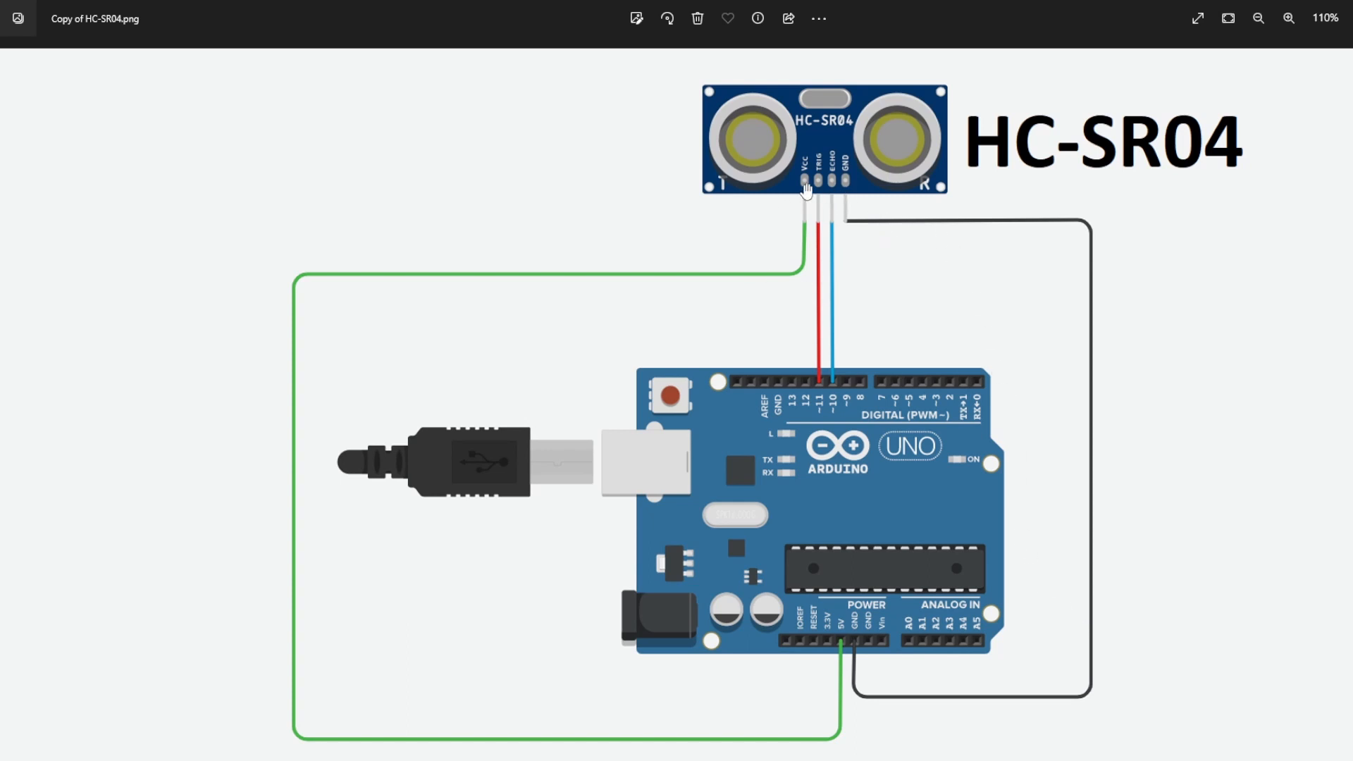
{"action": "mouse_move", "coordinate": [920, 212]}
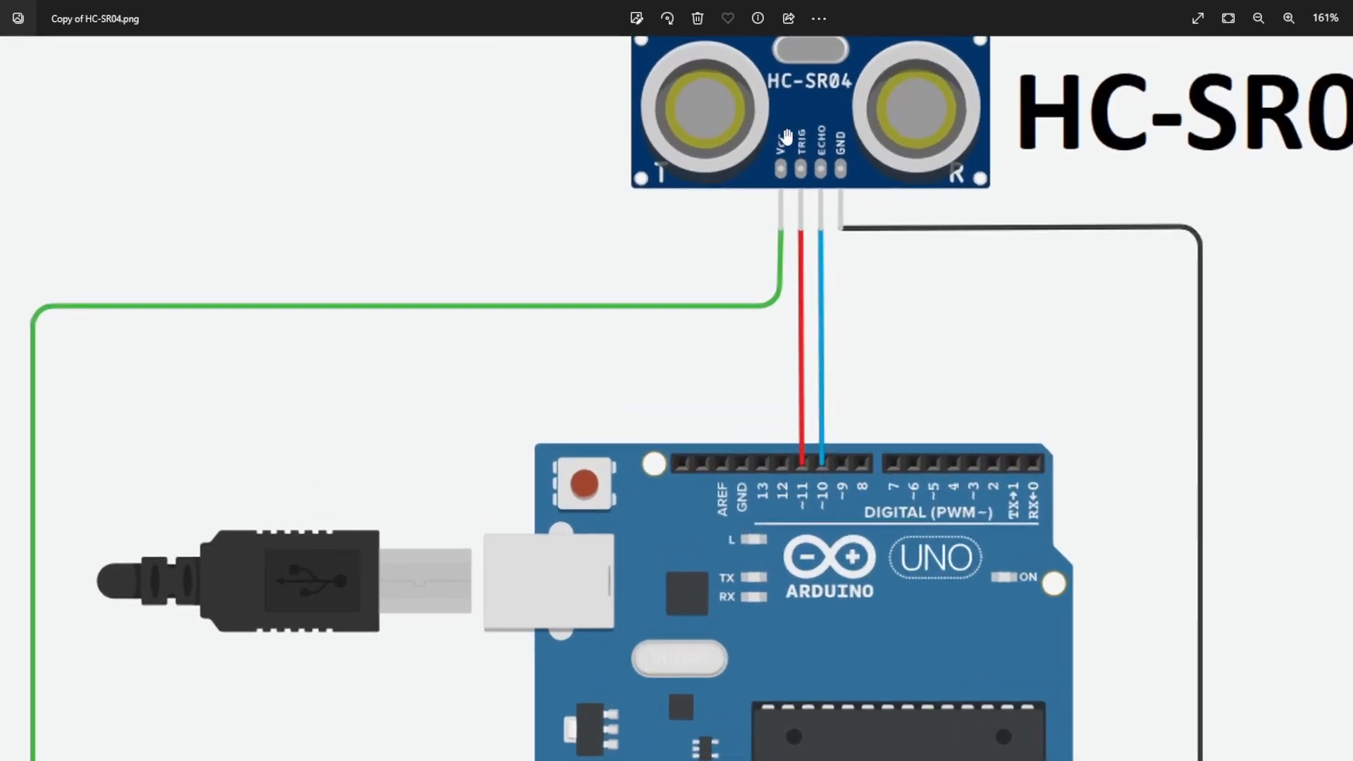
- Enlarge the sensor pin view and confirm NewPing in the library list
{"action": "left_click", "coordinate": [1258, 19]}
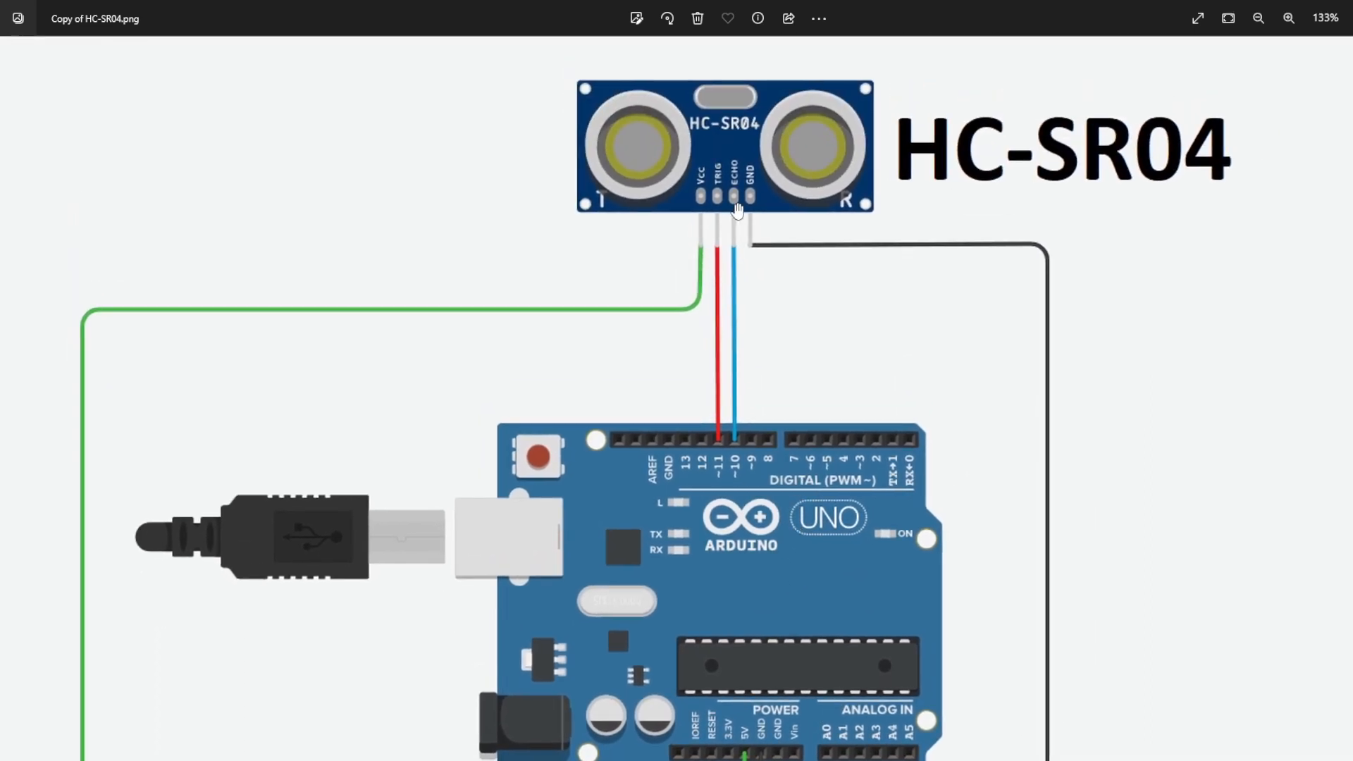
{"action": "left_click", "coordinate": [1288, 18]}
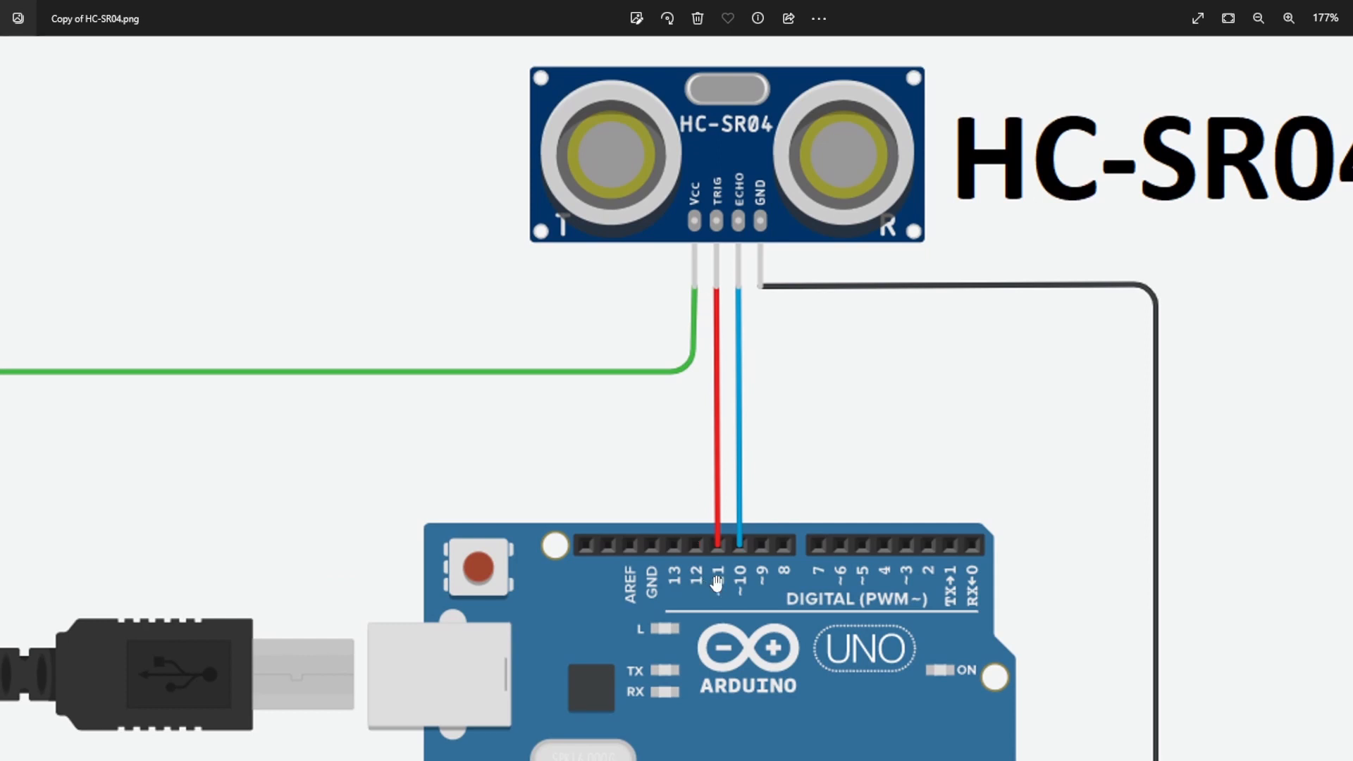
{"action": "mouse_move", "coordinate": [725, 602]}
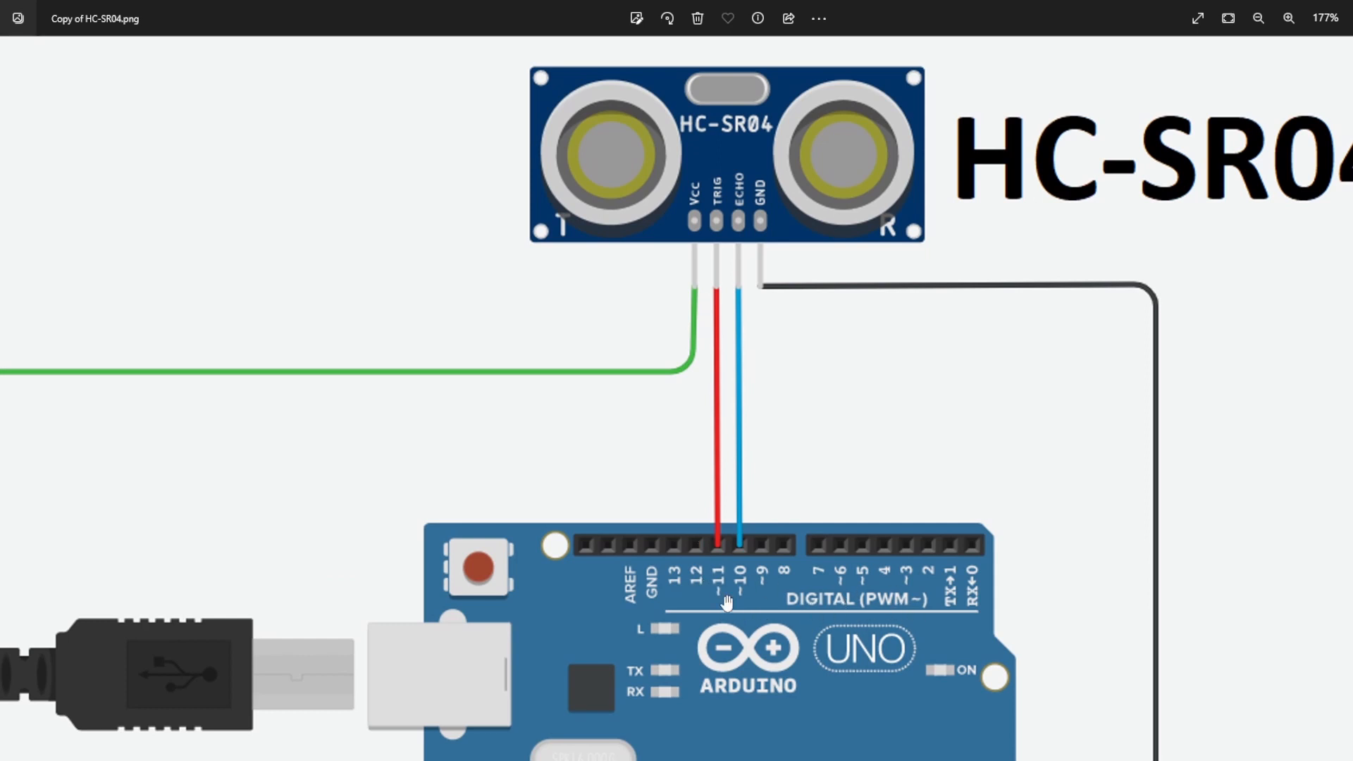
{"action": "mouse_move", "coordinate": [795, 300]}
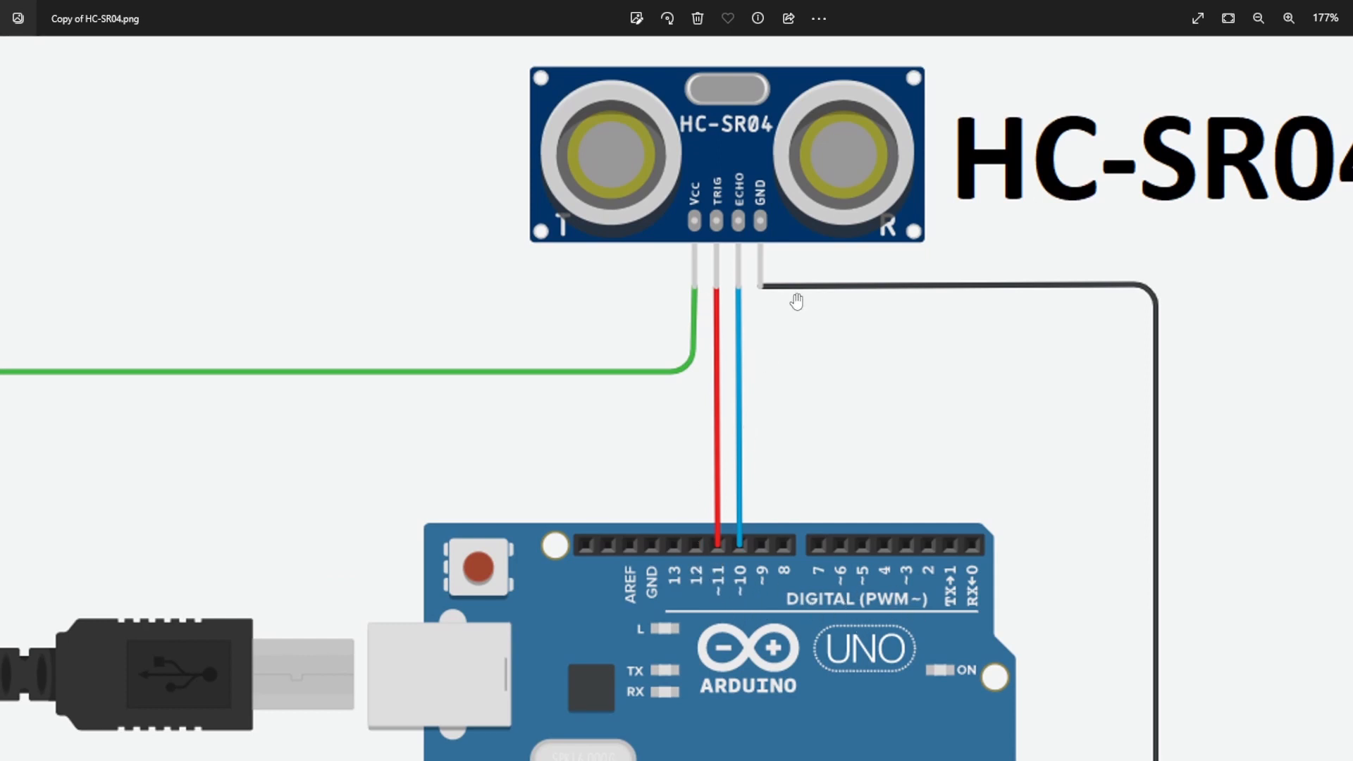
{"action": "mouse_move", "coordinate": [769, 485]}
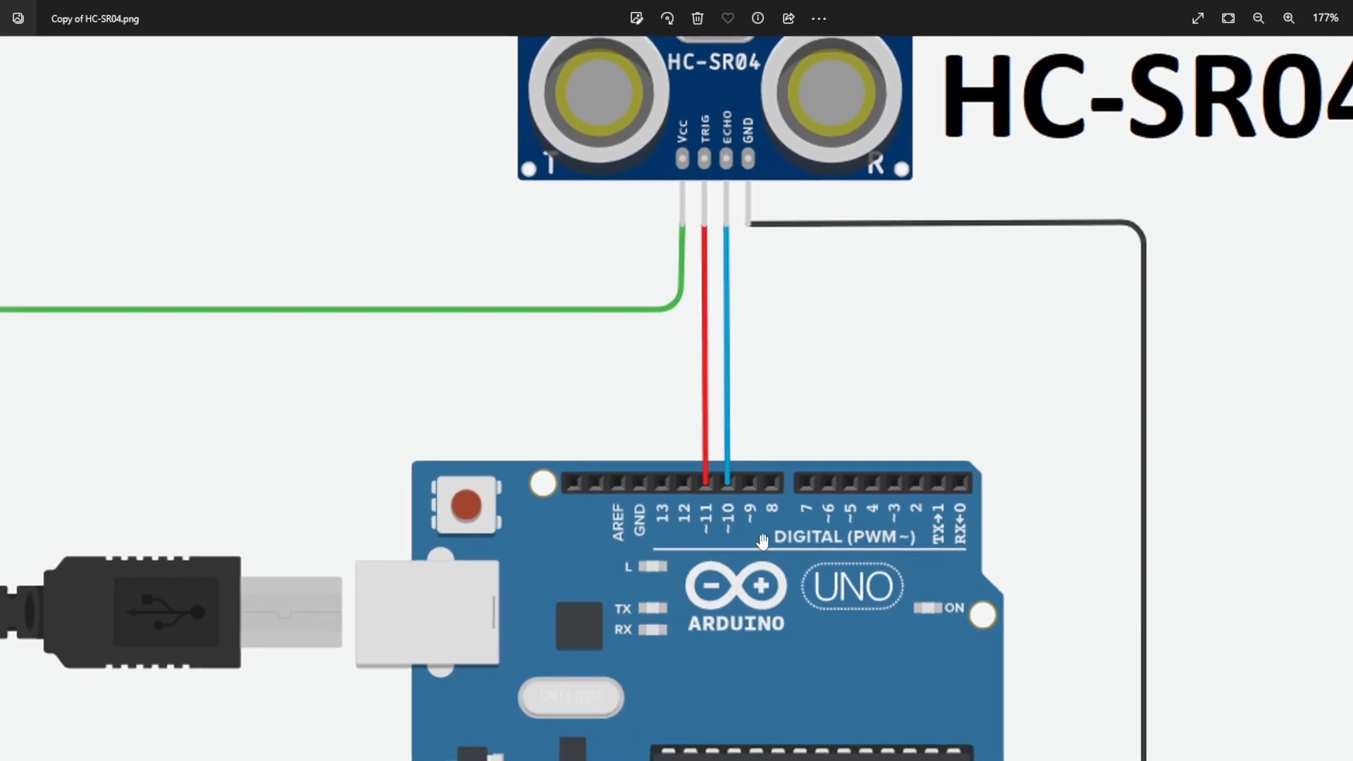
{"action": "mouse_move", "coordinate": [720, 520]}
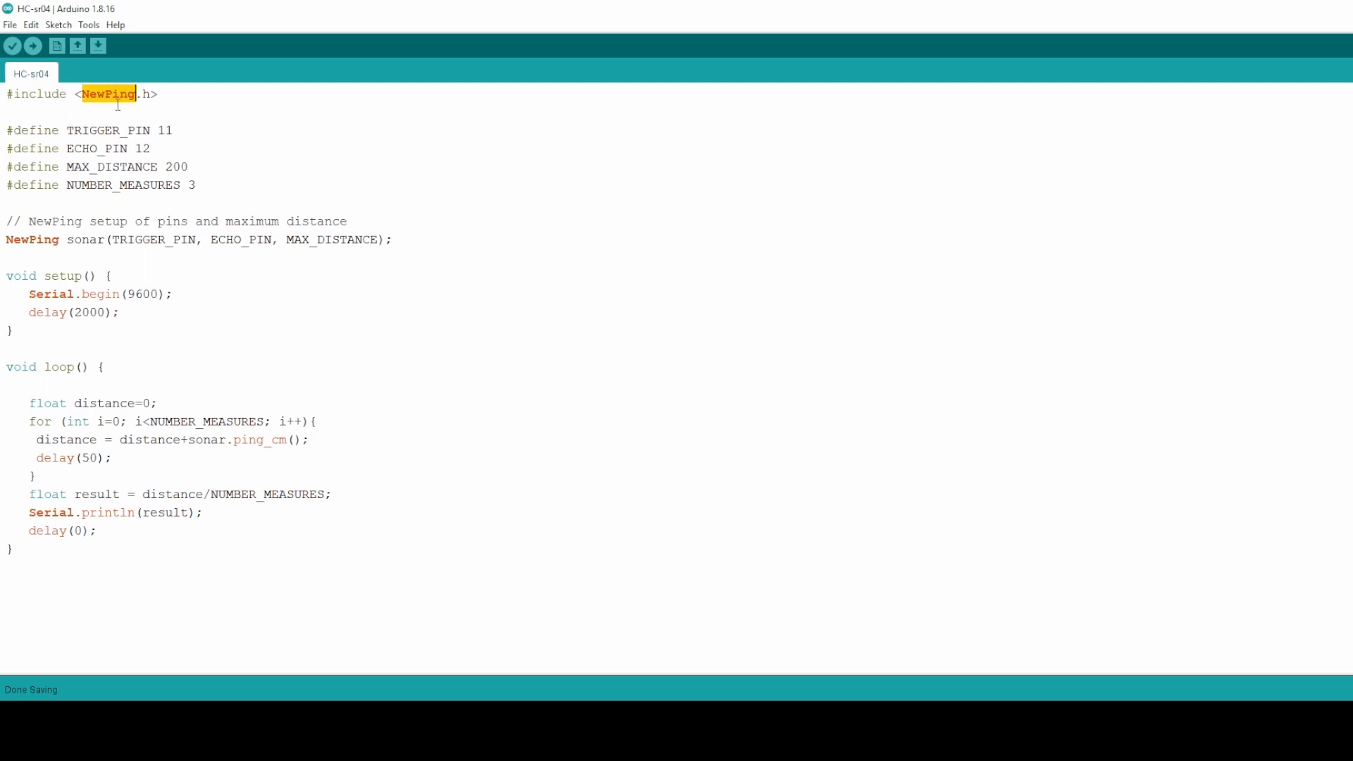
{"action": "left_click", "coordinate": [58, 24]}
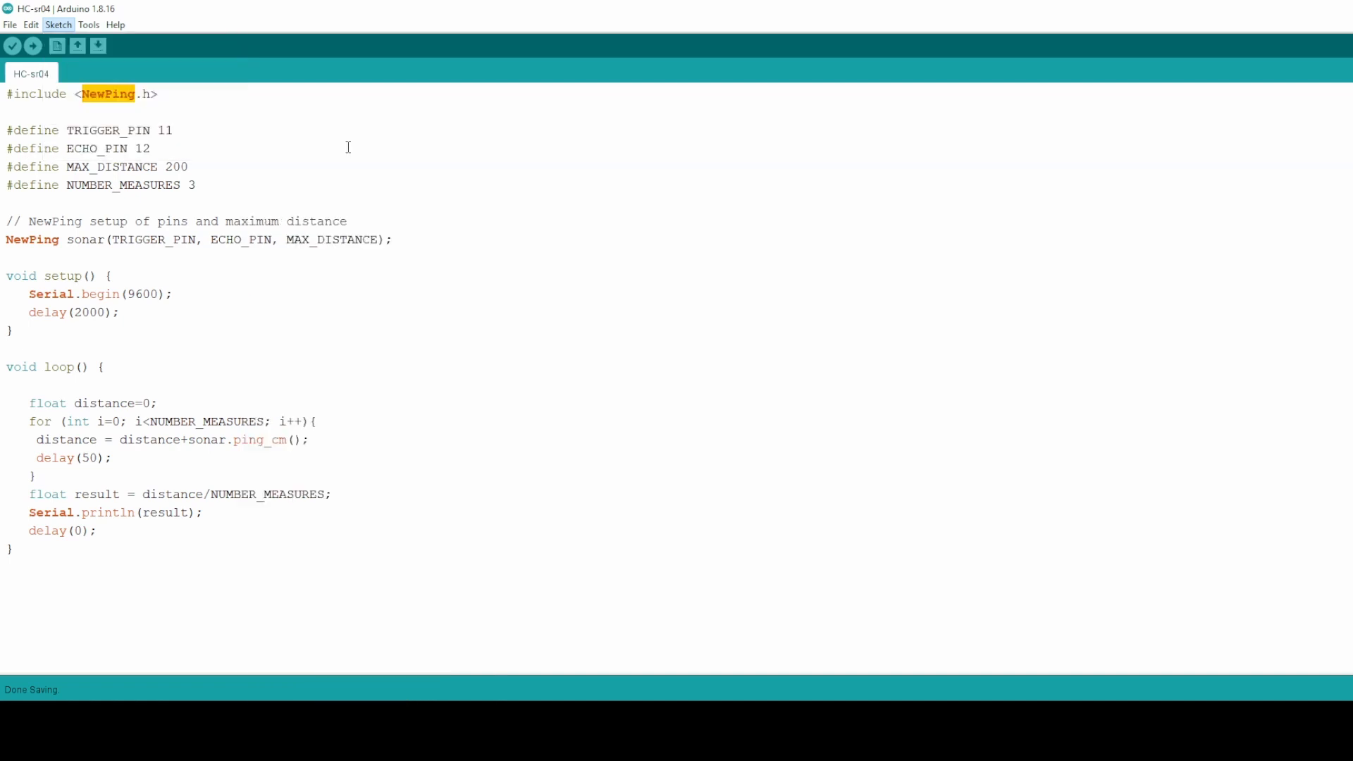
{"action": "mouse_move", "coordinate": [587, 141]}
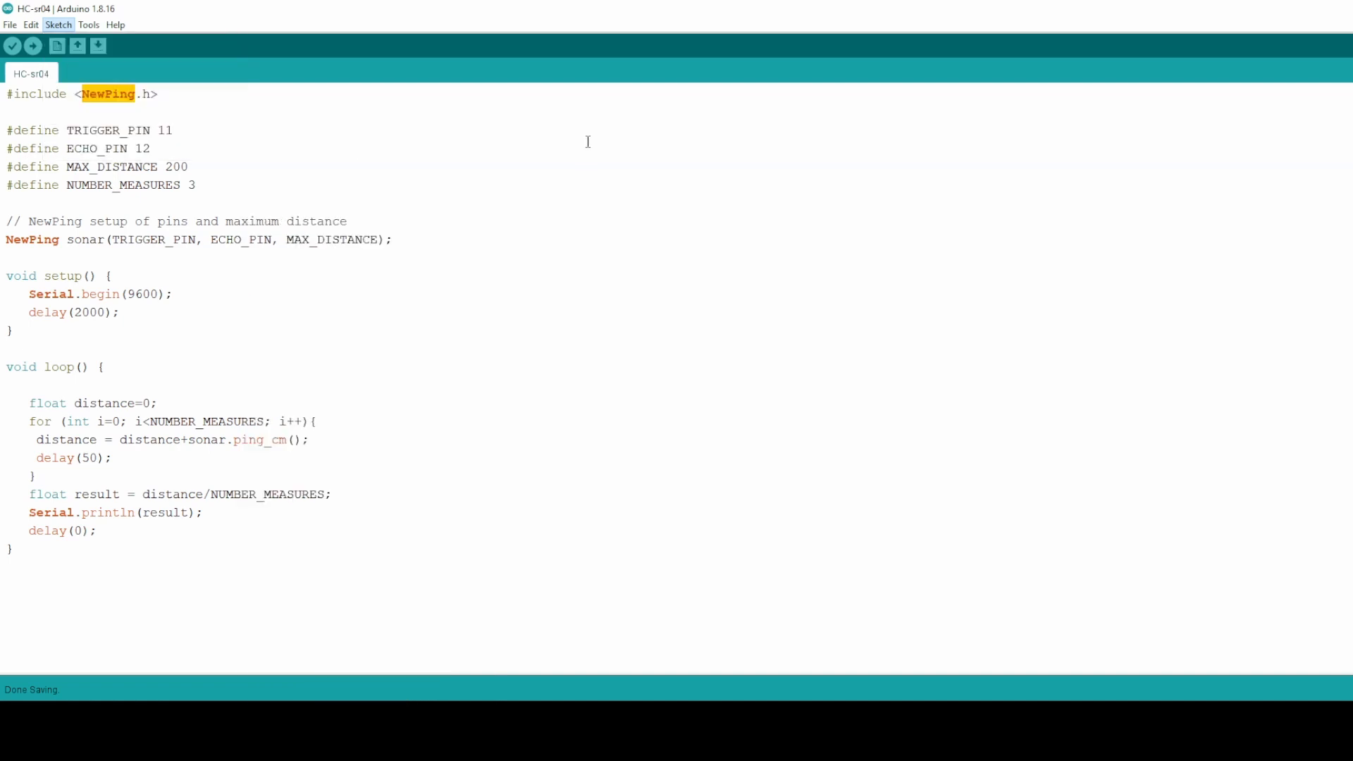
{"action": "left_click", "coordinate": [58, 24]}
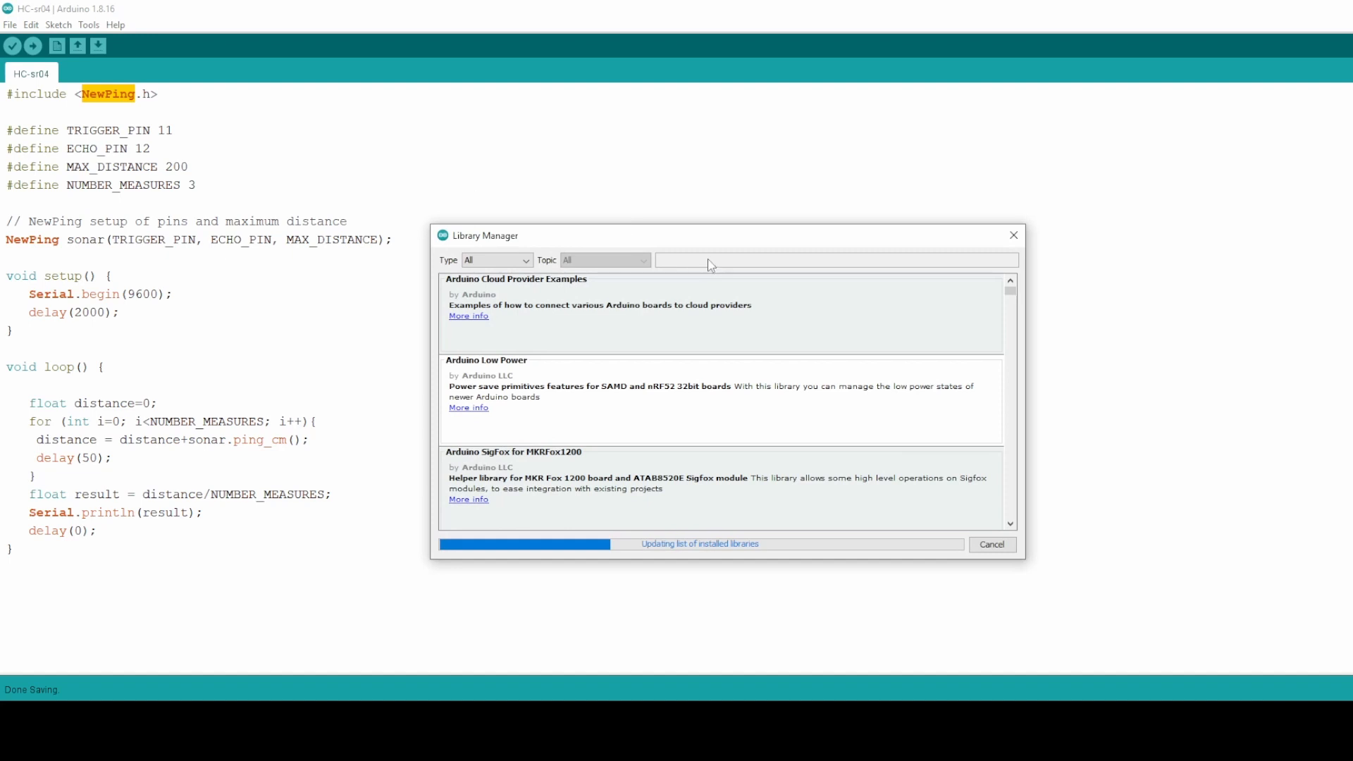
{"action": "mouse_move", "coordinate": [704, 265]}
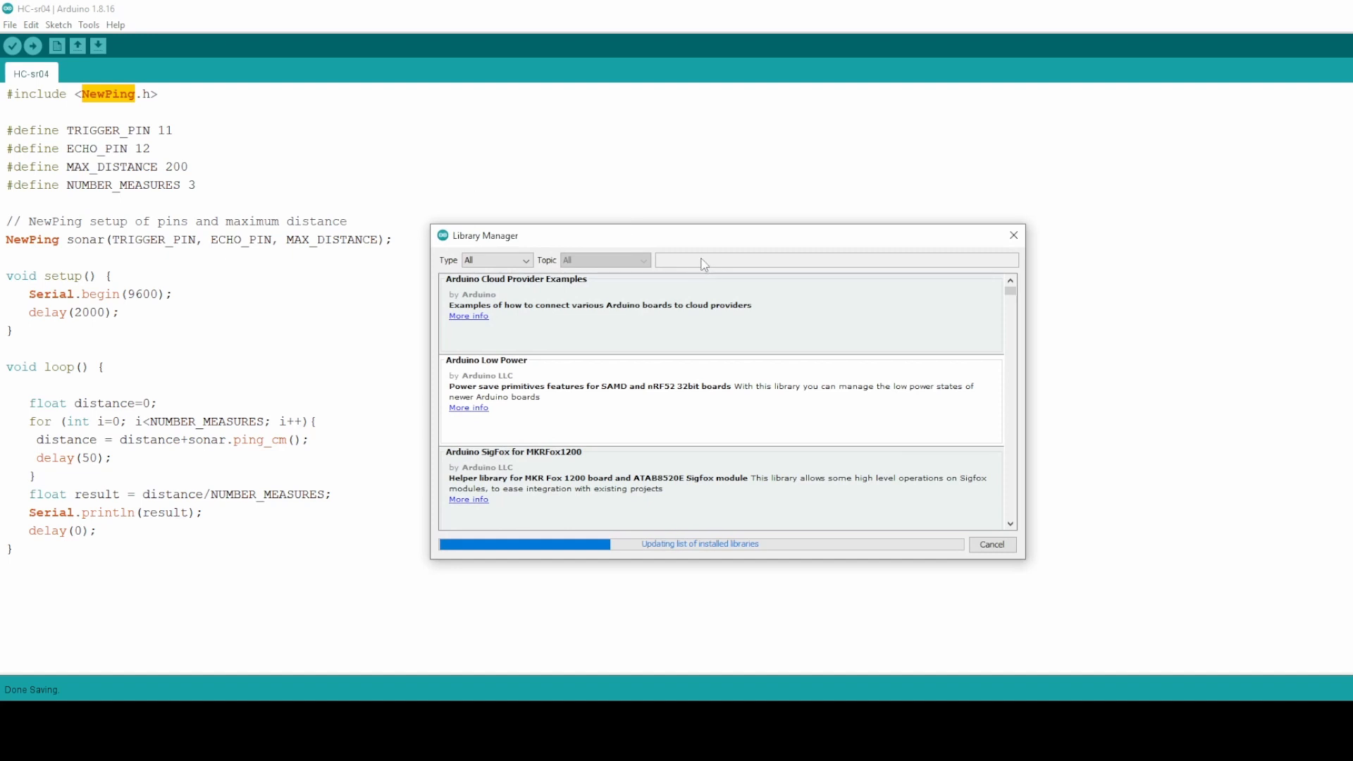
{"action": "type", "text": "new"}
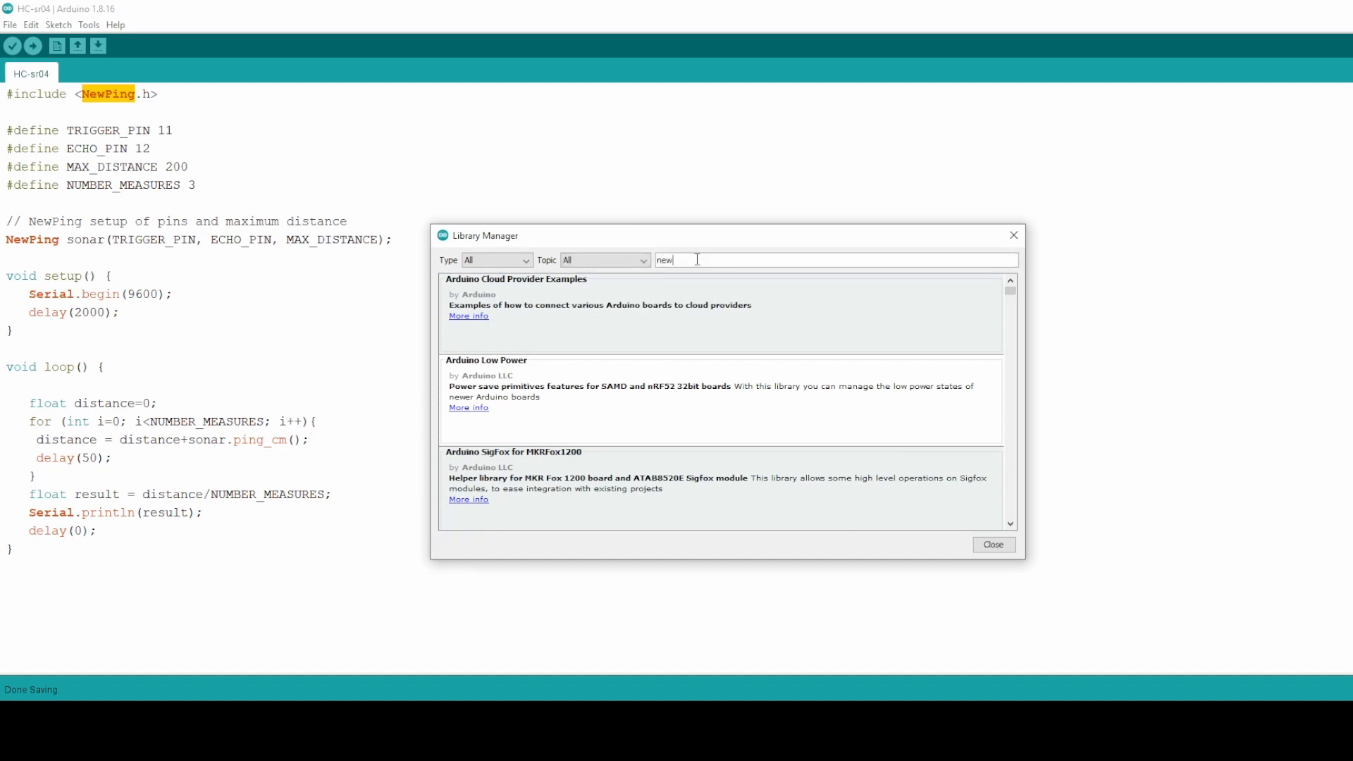
{"action": "type", "text": "ping"}
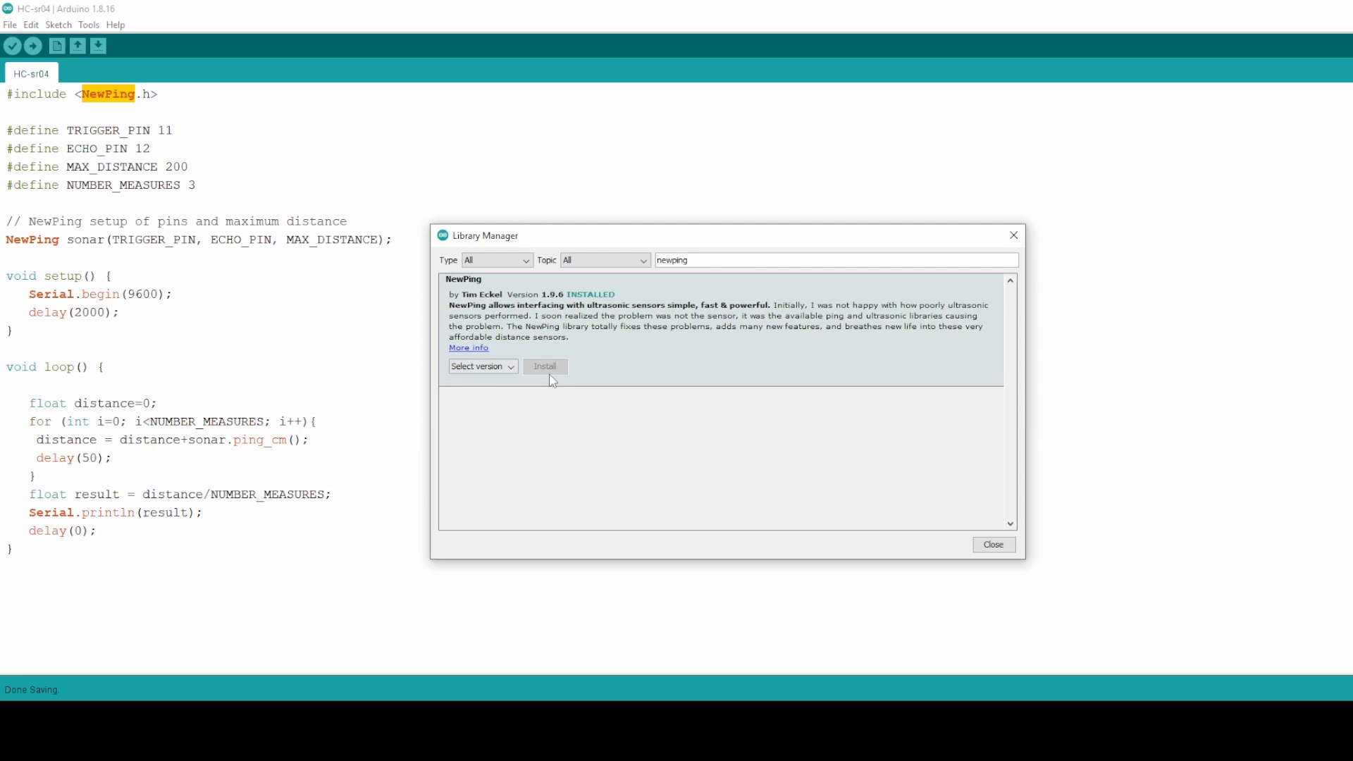
{"action": "left_click", "coordinate": [992, 543]}
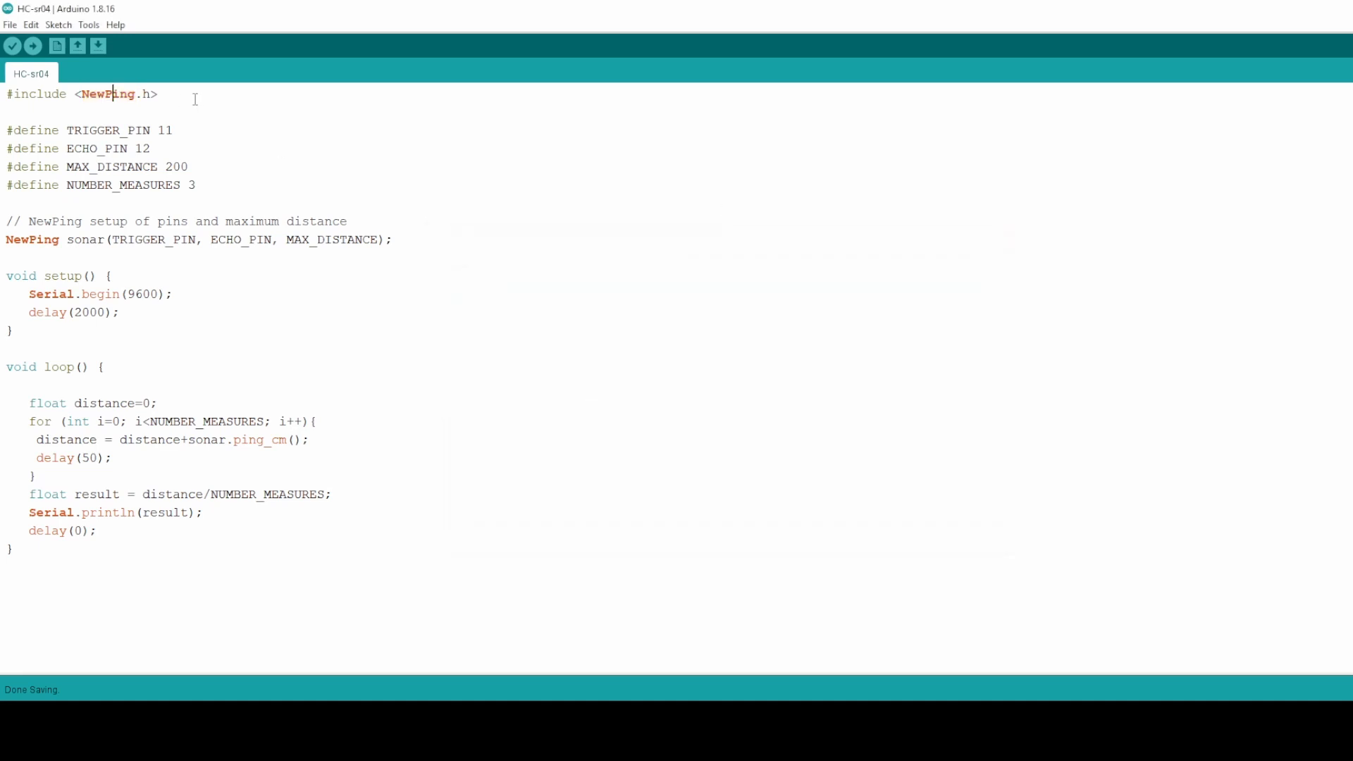
- Highlight the sketch's pin and limit definitions and the sonar object's ECHO_PIN argument
{"action": "triple_click", "coordinate": [82, 93]}
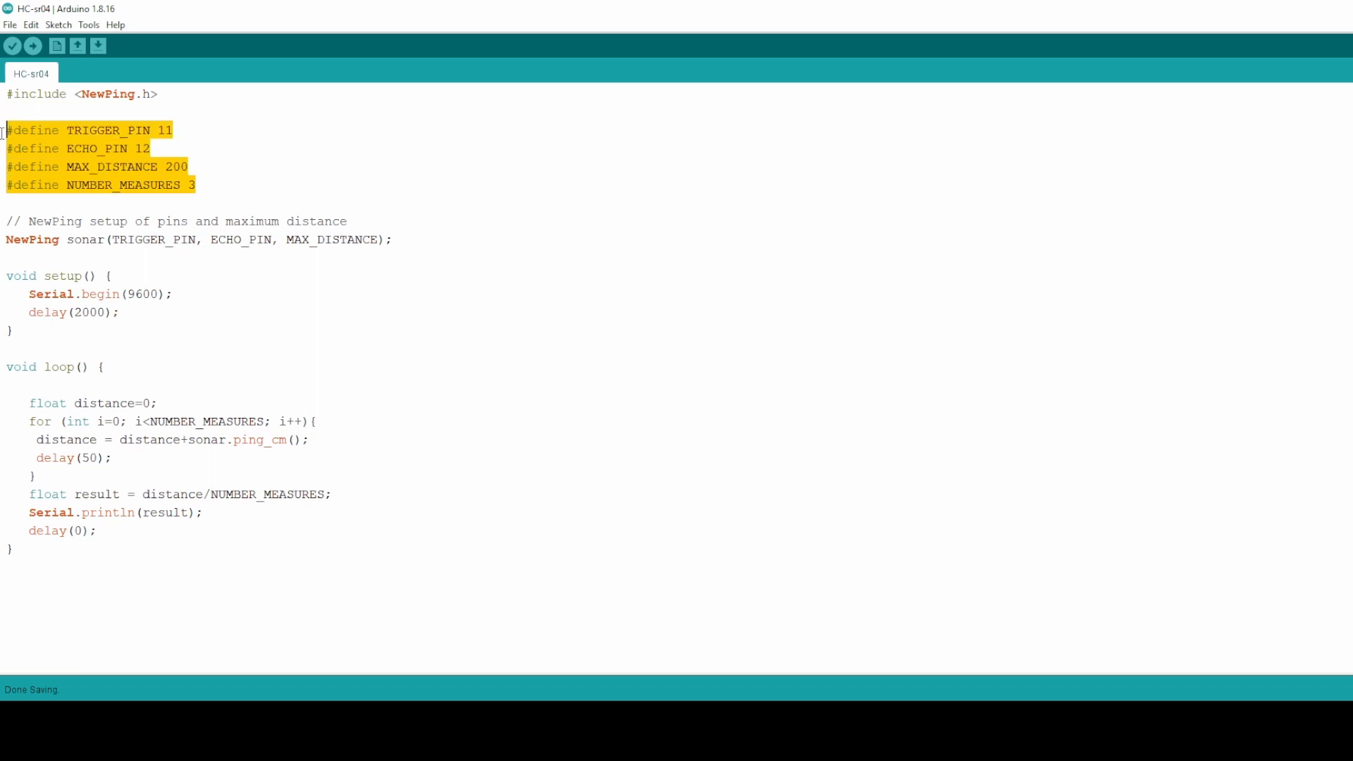
{"action": "mouse_move", "coordinate": [238, 191]}
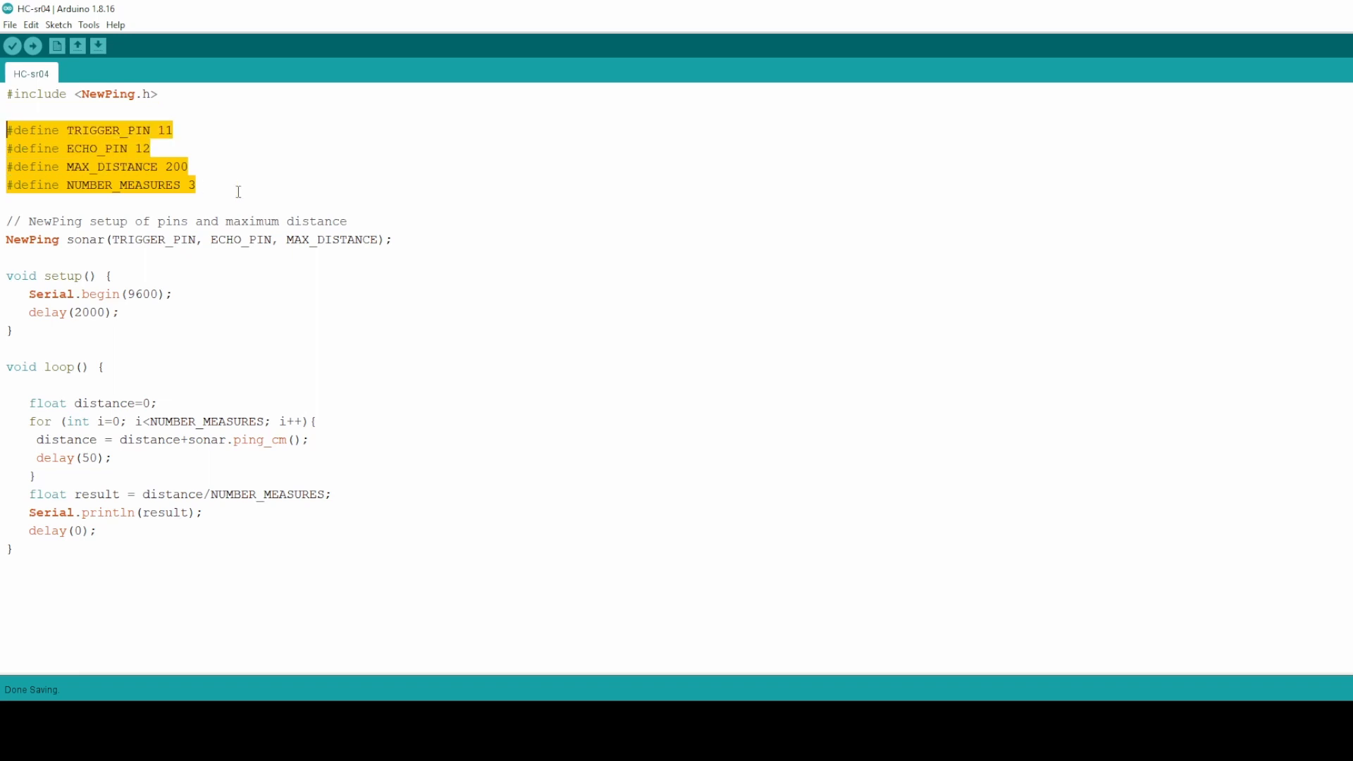
{"action": "mouse_move", "coordinate": [70, 247]}
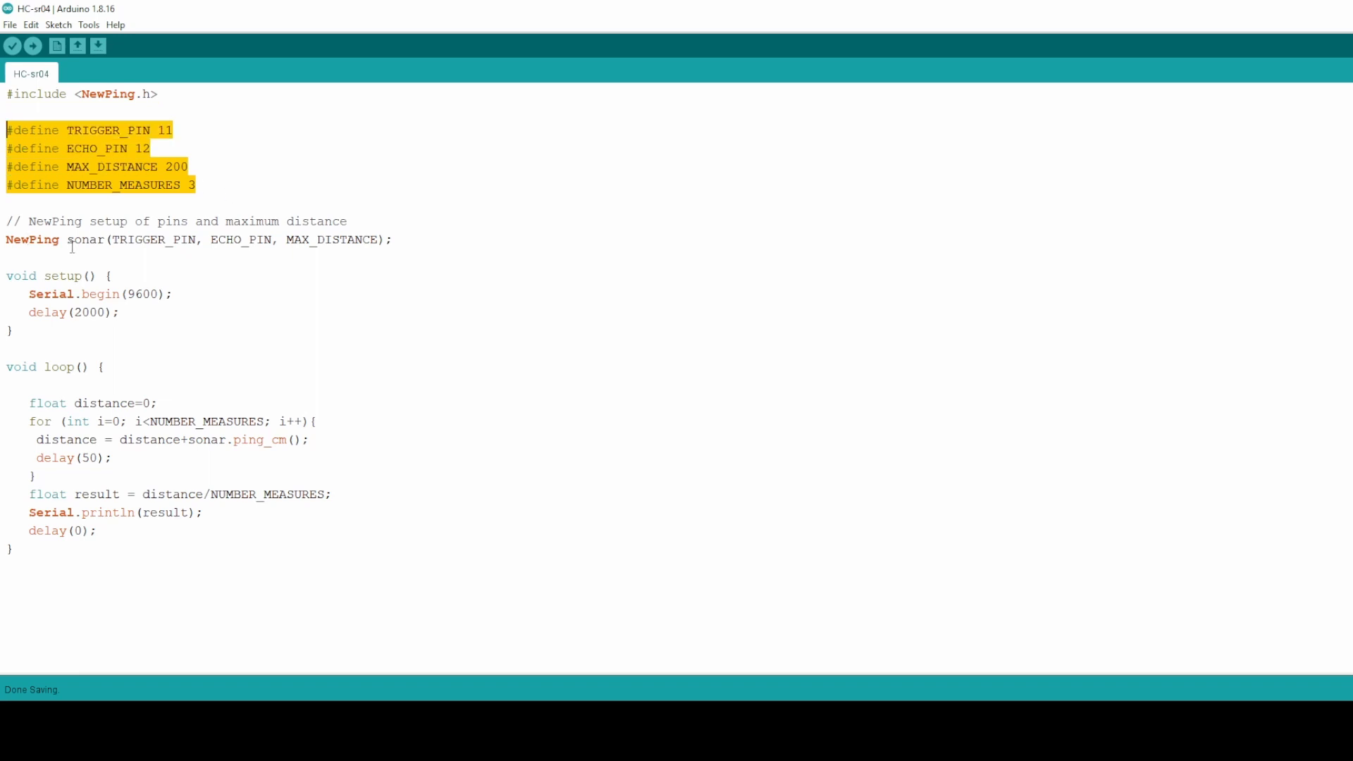
{"action": "double_click", "coordinate": [86, 239]}
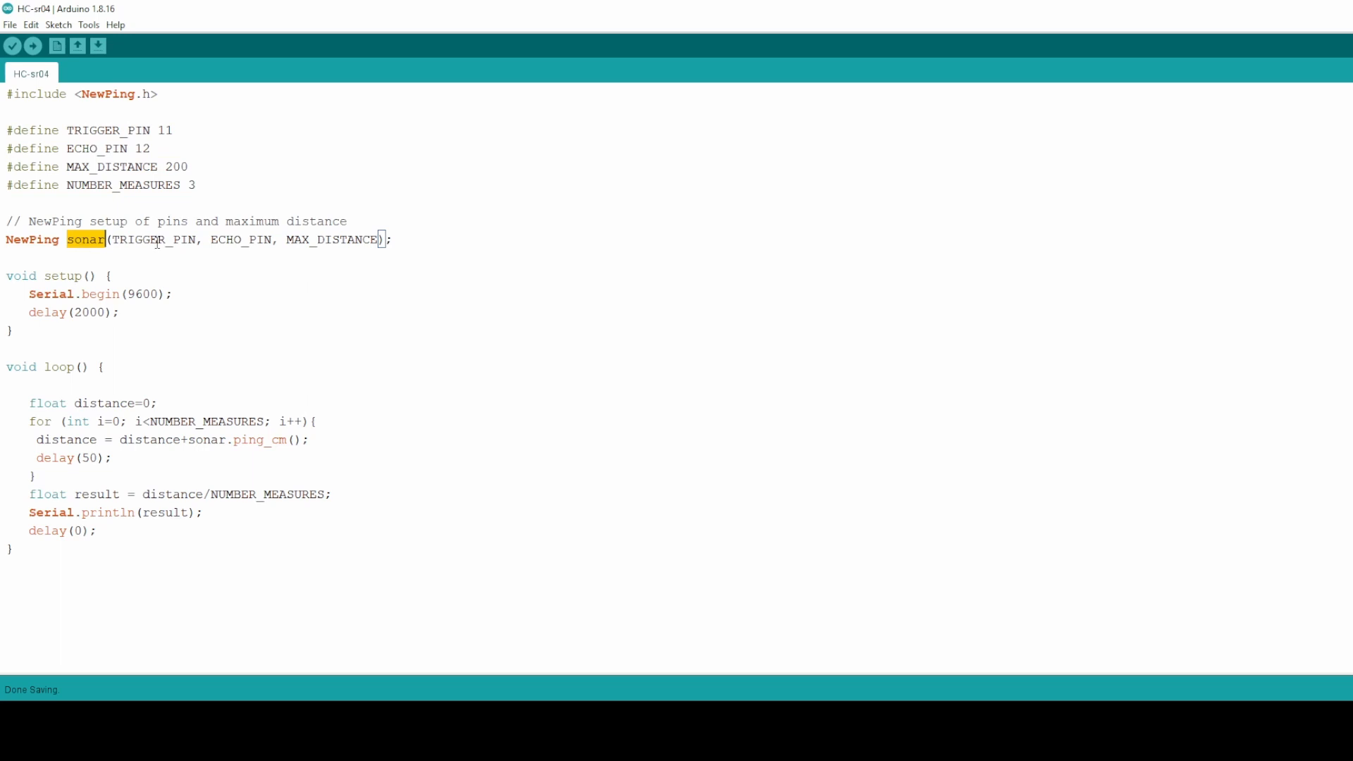
{"action": "double_click", "coordinate": [239, 238]}
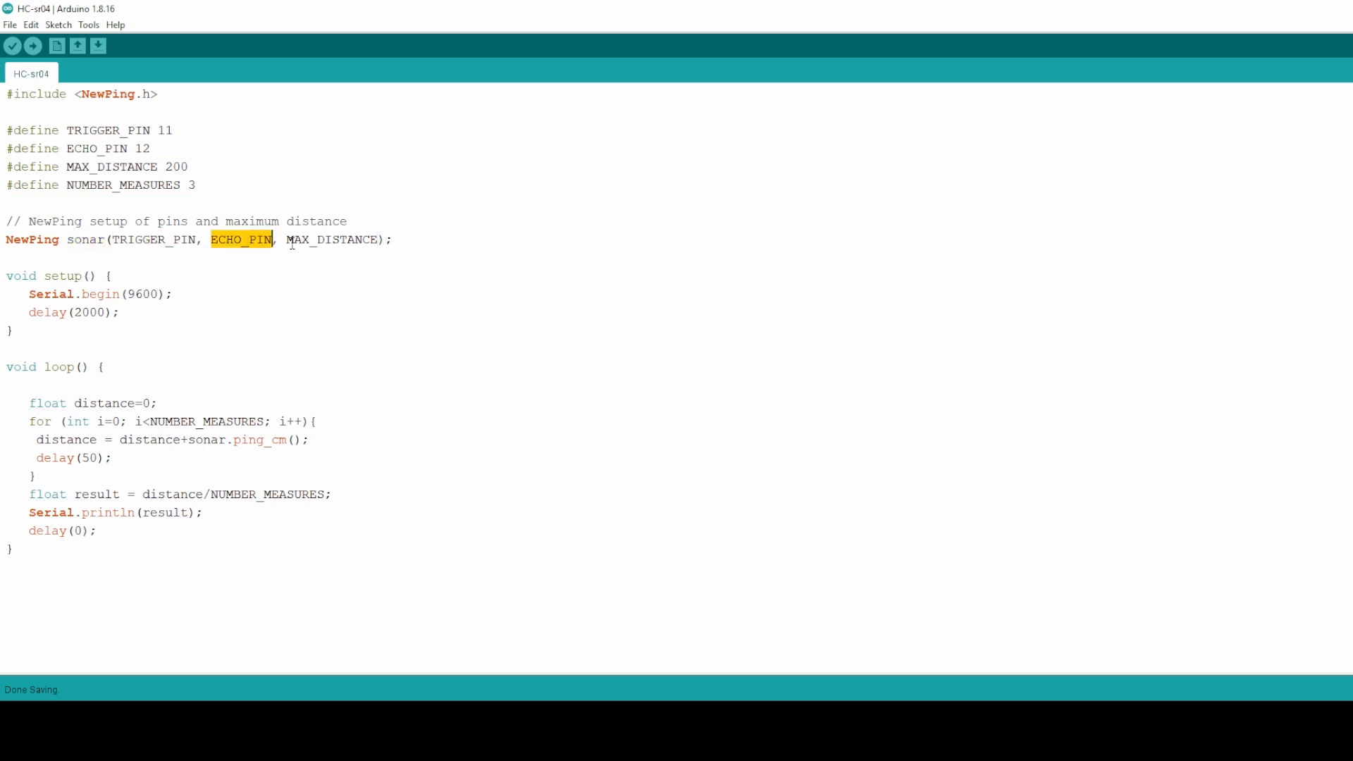
{"action": "double_click", "coordinate": [331, 239]}
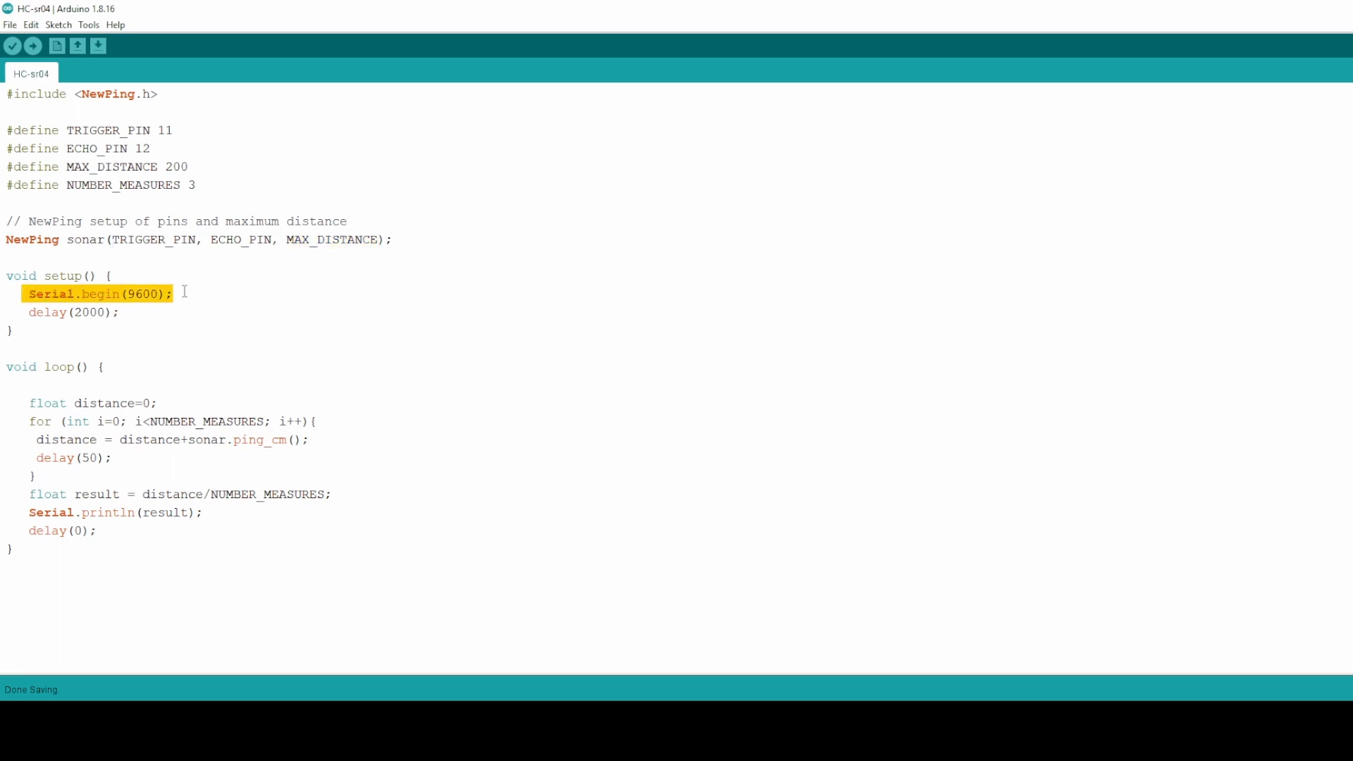
{"action": "left_click", "coordinate": [215, 293]}
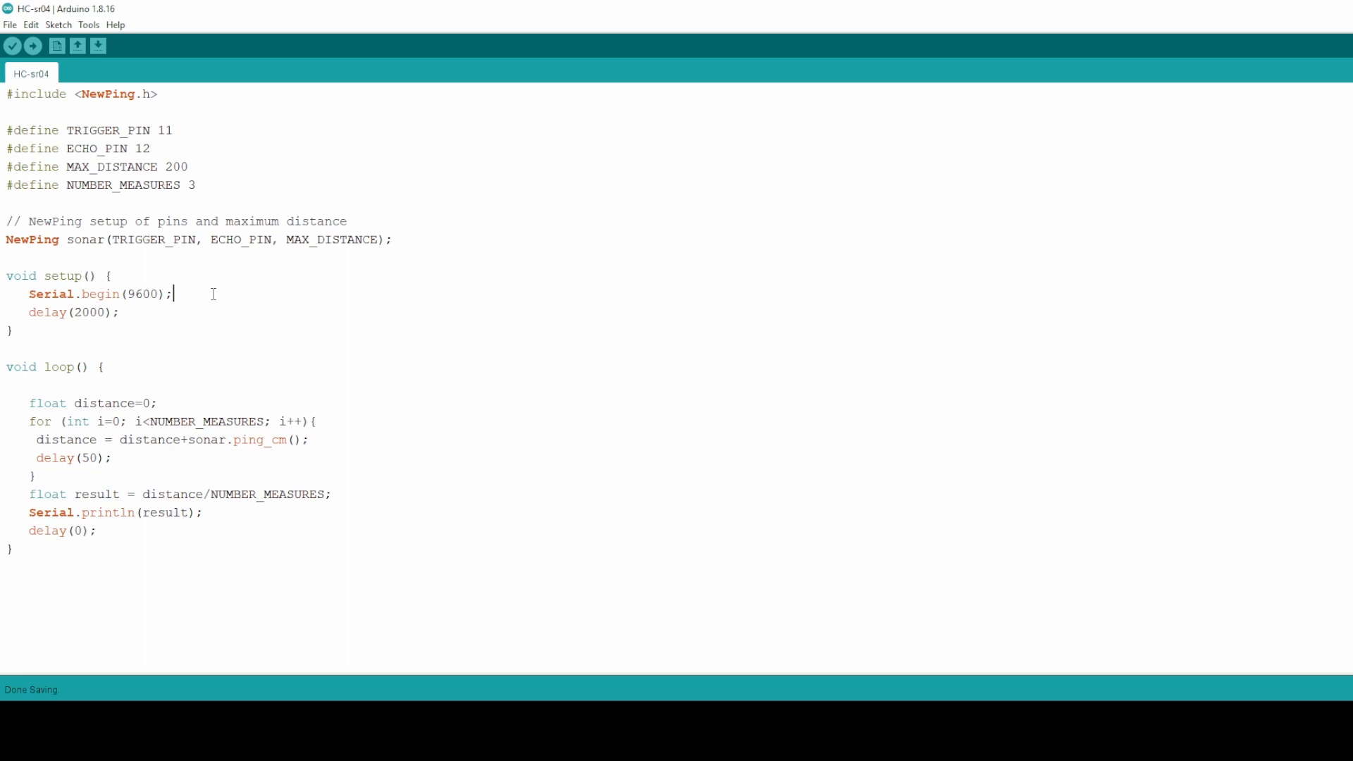
{"action": "mouse_move", "coordinate": [220, 295]}
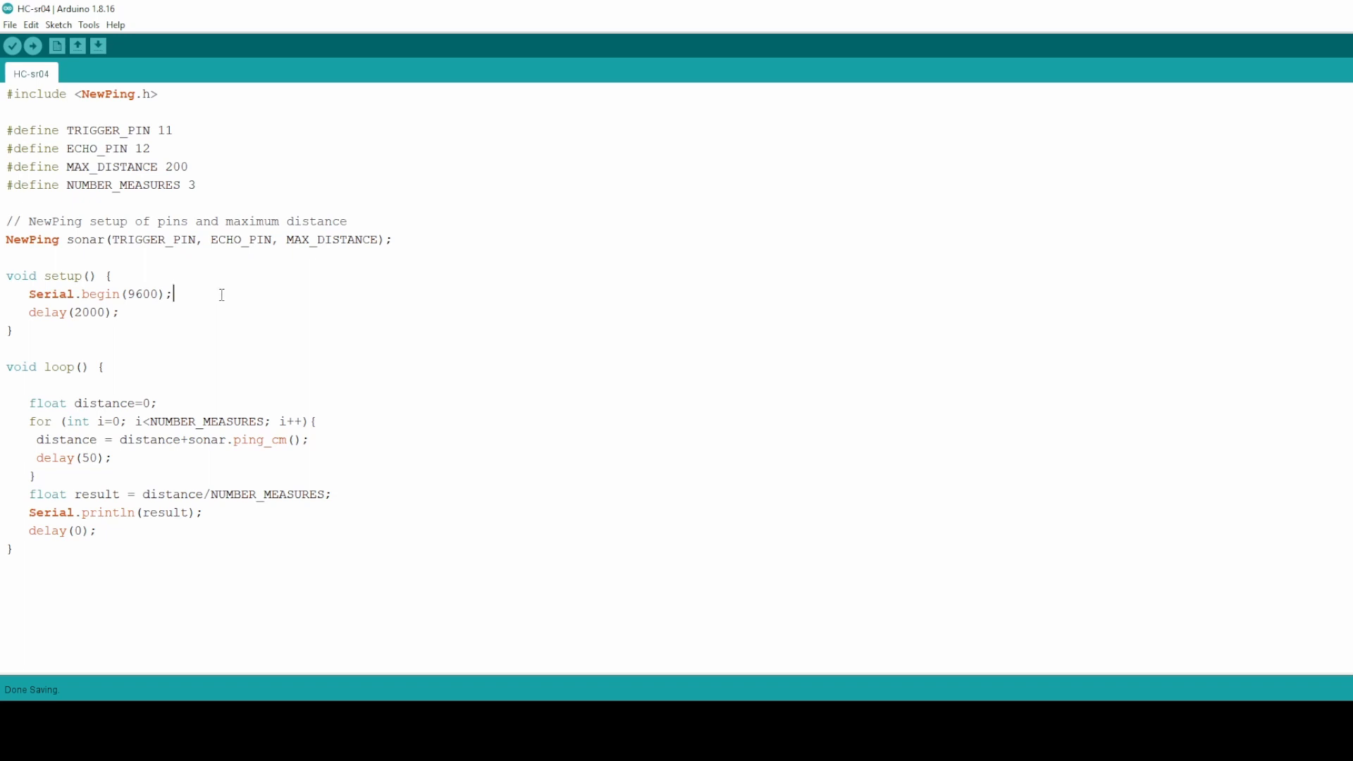
{"action": "mouse_move", "coordinate": [42, 414]}
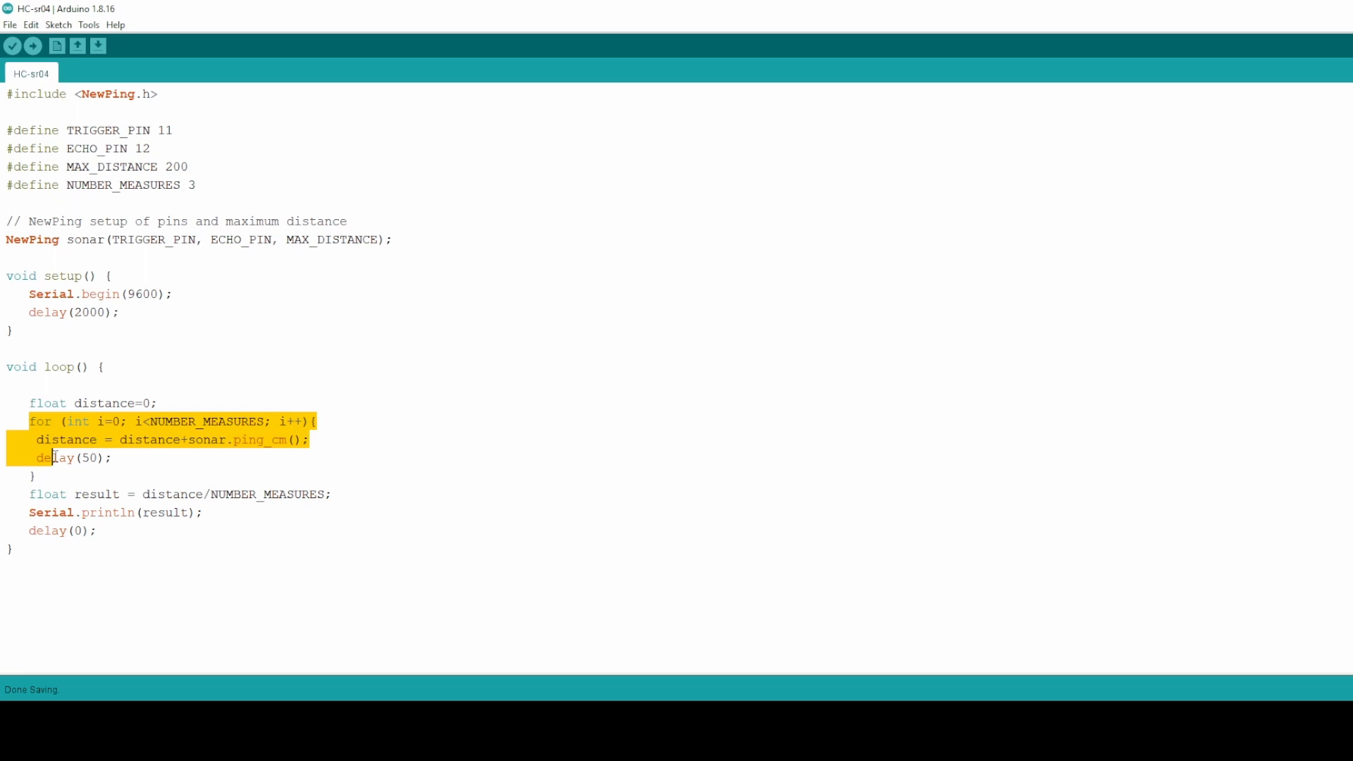
- Inspect the loop's distance variable, then start plotting 500 readings, now about 5.33 cm
{"action": "double_click", "coordinate": [66, 439]}
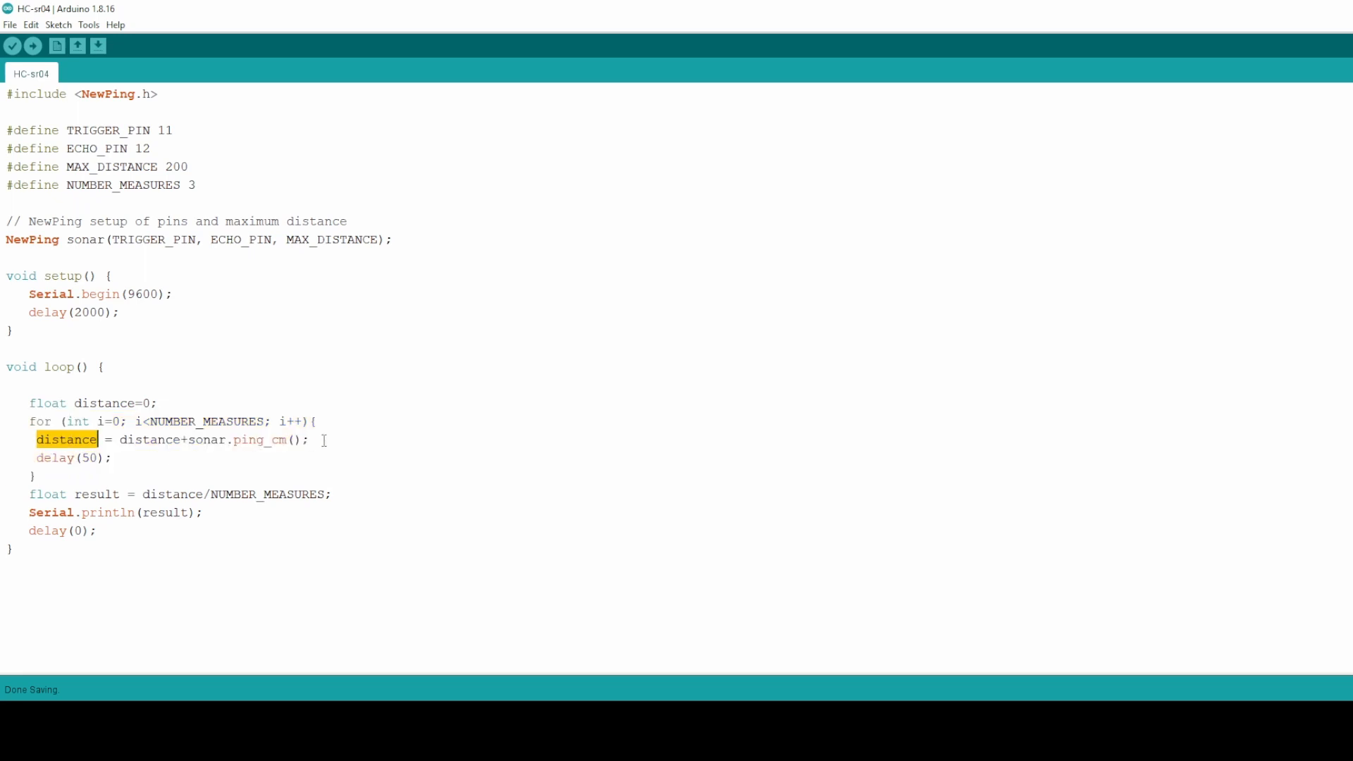
{"action": "double_click", "coordinate": [207, 422]}
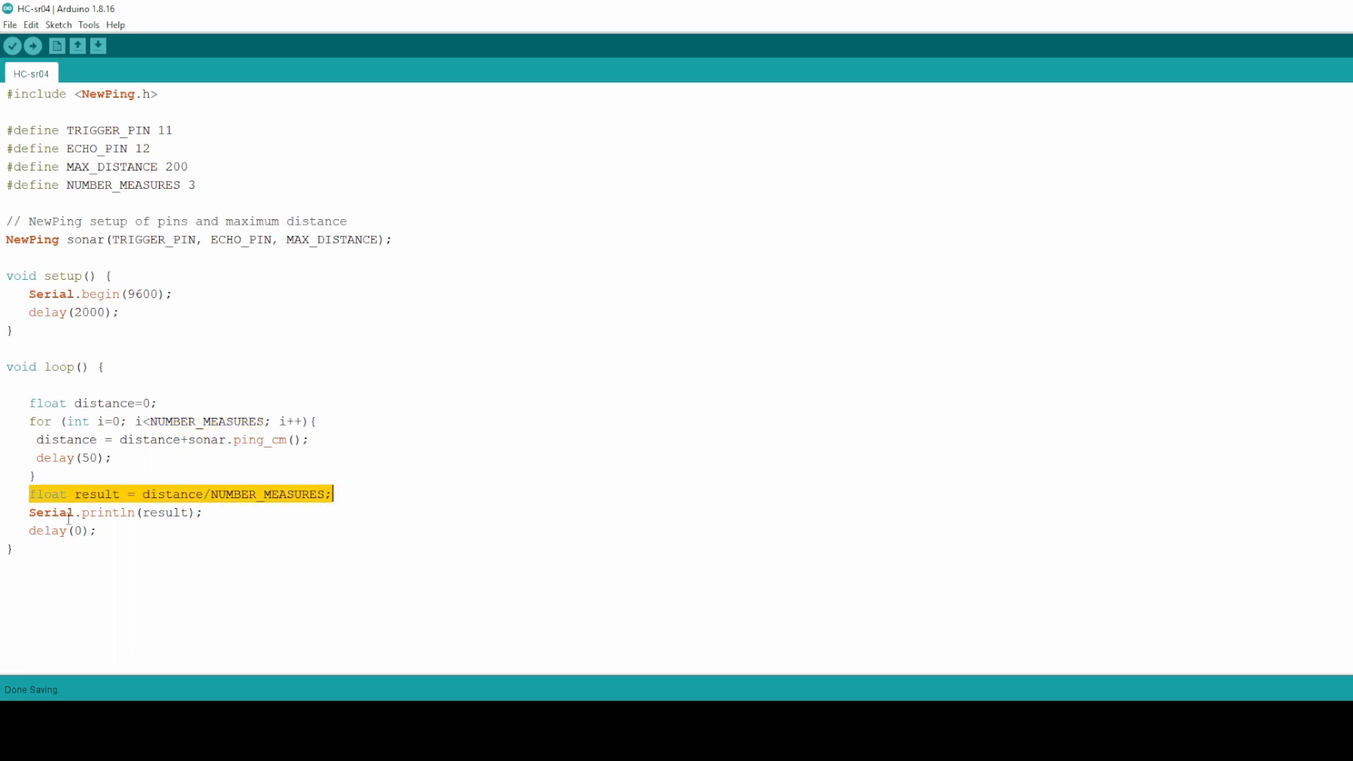
{"action": "double_click", "coordinate": [164, 512]}
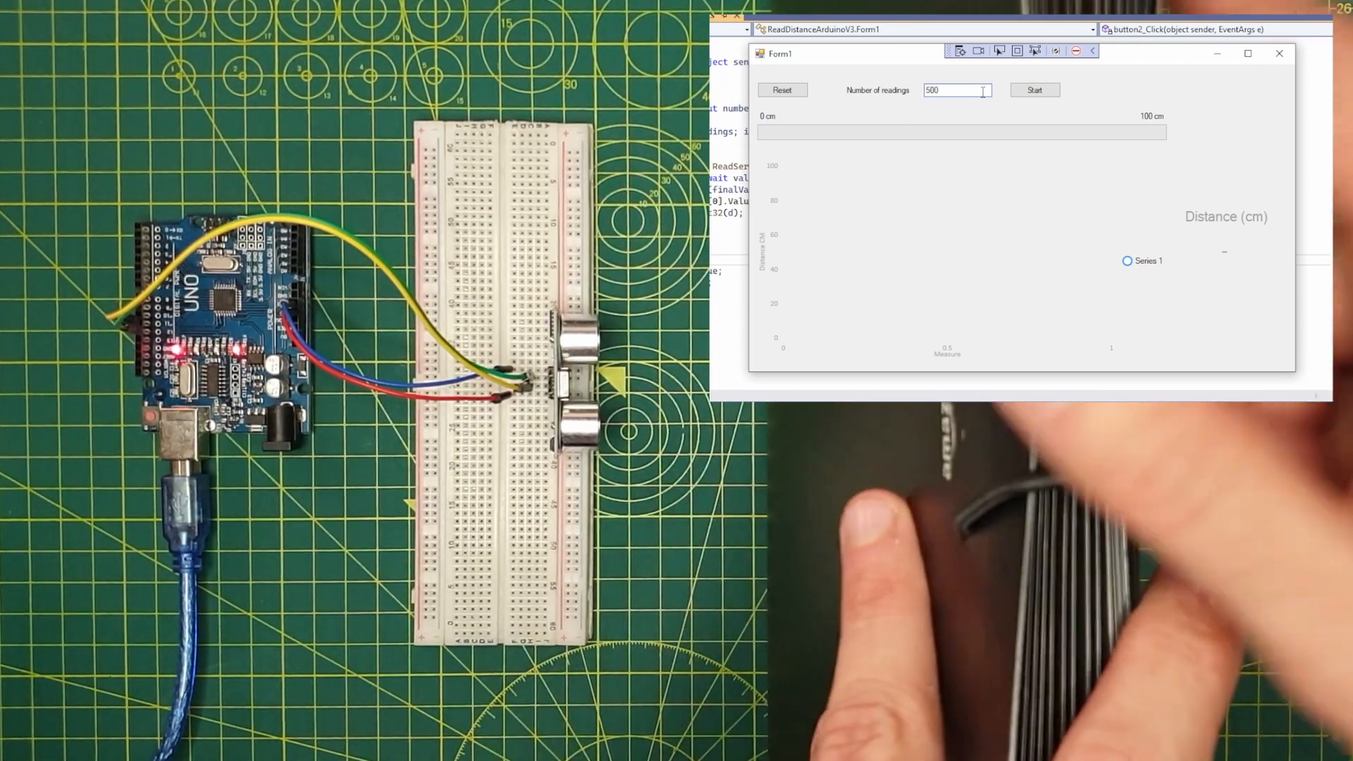
{"action": "left_click", "coordinate": [1034, 90]}
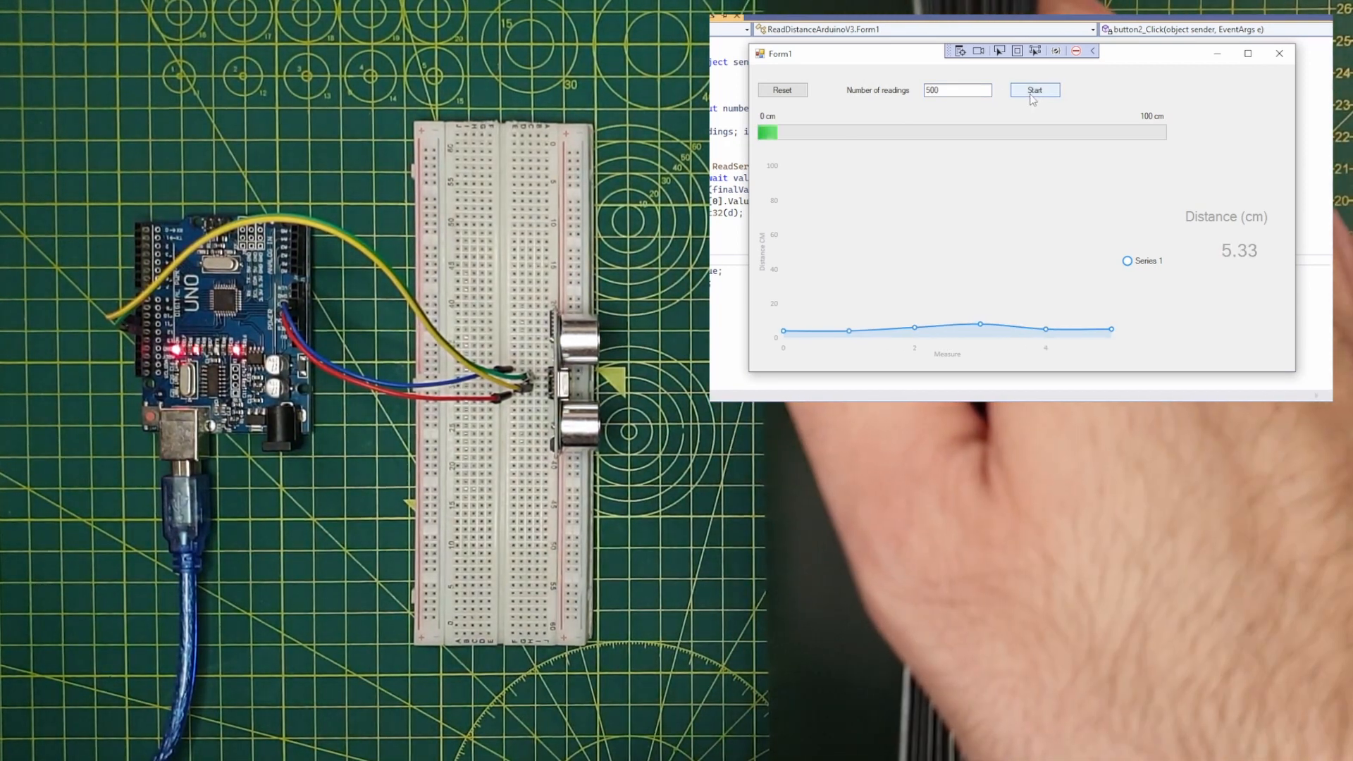